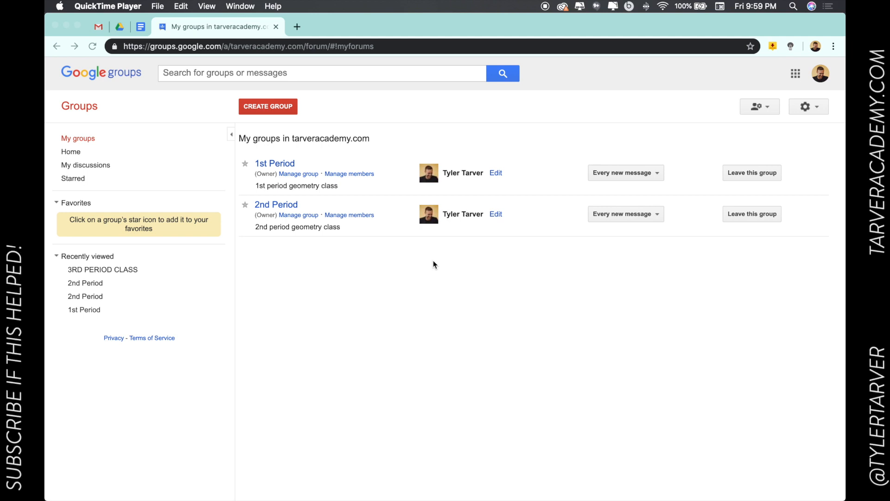
- Open 2nd Period's member management and leave Members expanded showing the owner as sole member
left_click(140, 26)
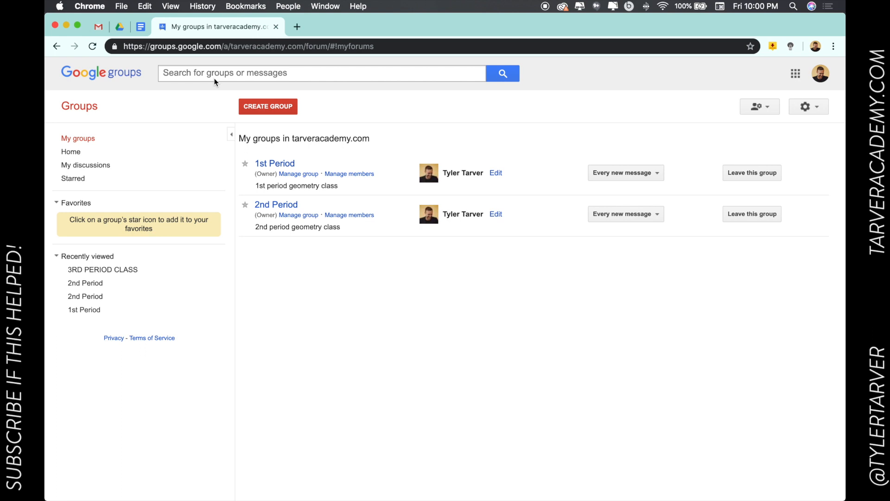
mouse_move(179, 123)
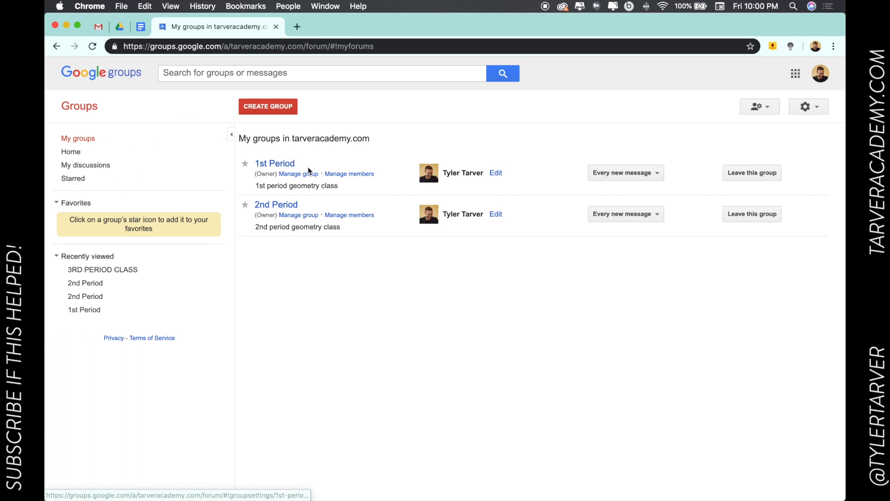
mouse_move(78, 138)
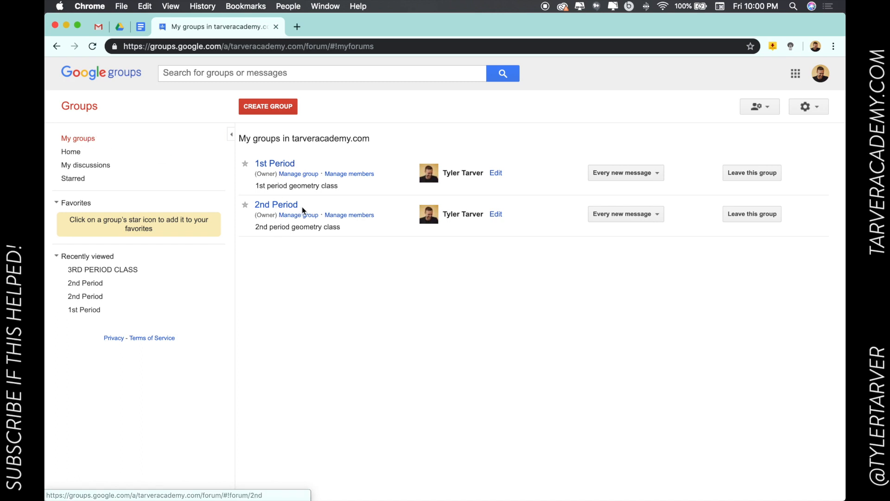
mouse_move(267, 205)
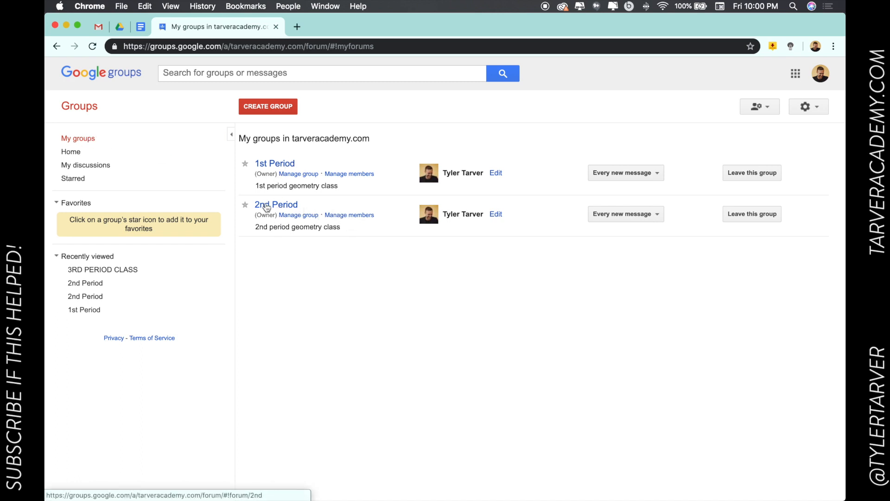
left_click(349, 215)
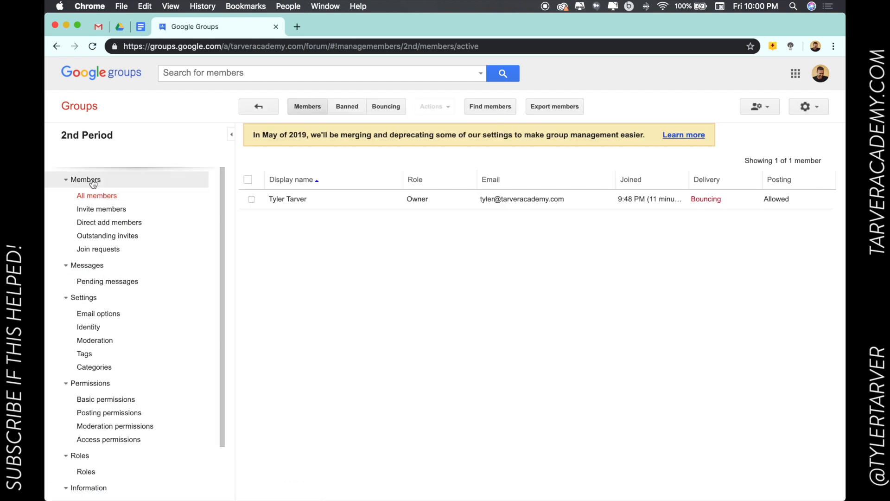
left_click(83, 297)
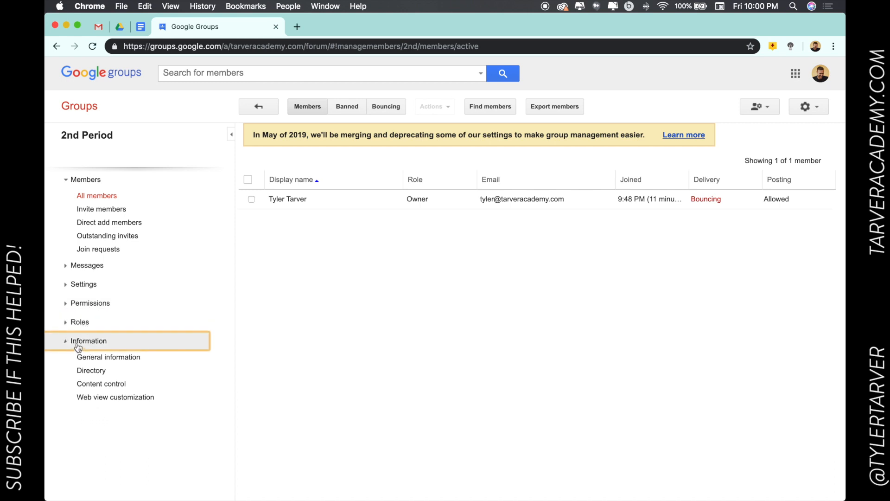
left_click(86, 180)
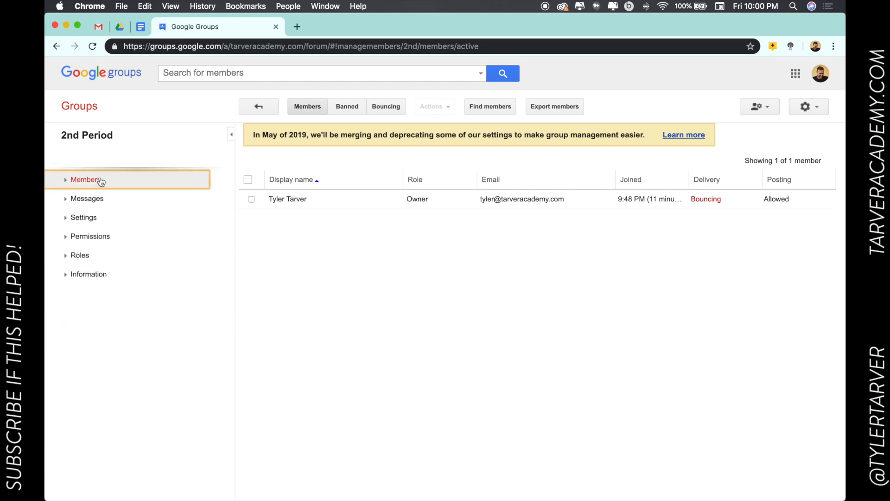
left_click(86, 180)
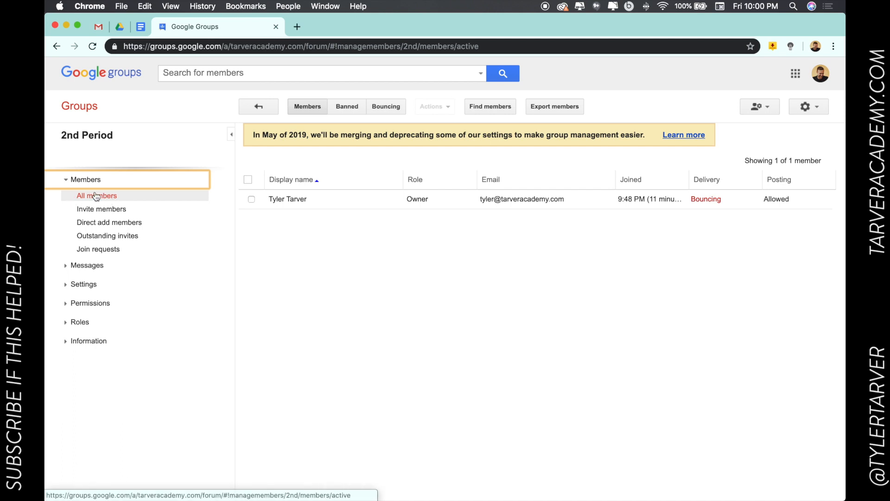
mouse_move(102, 209)
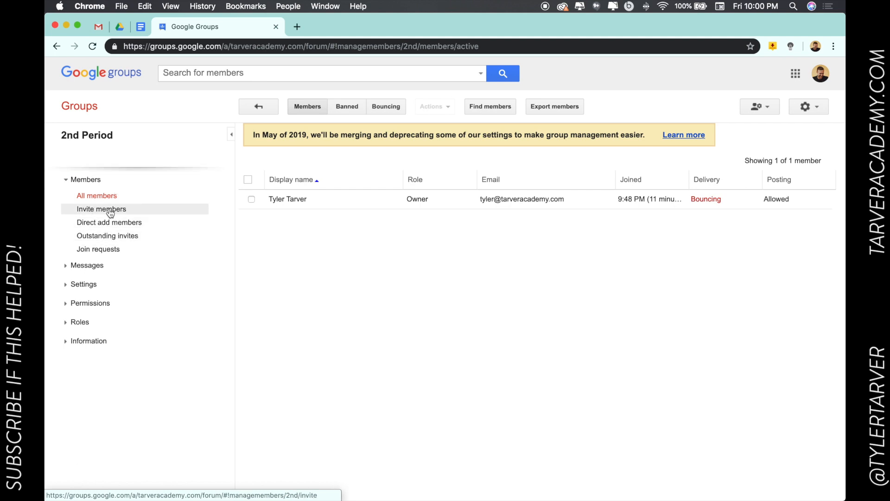
left_click(101, 209)
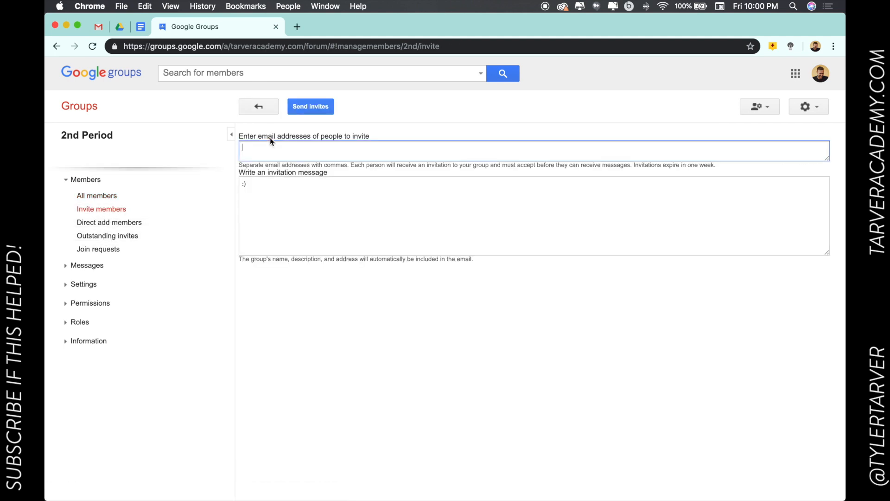
type("TYLER")
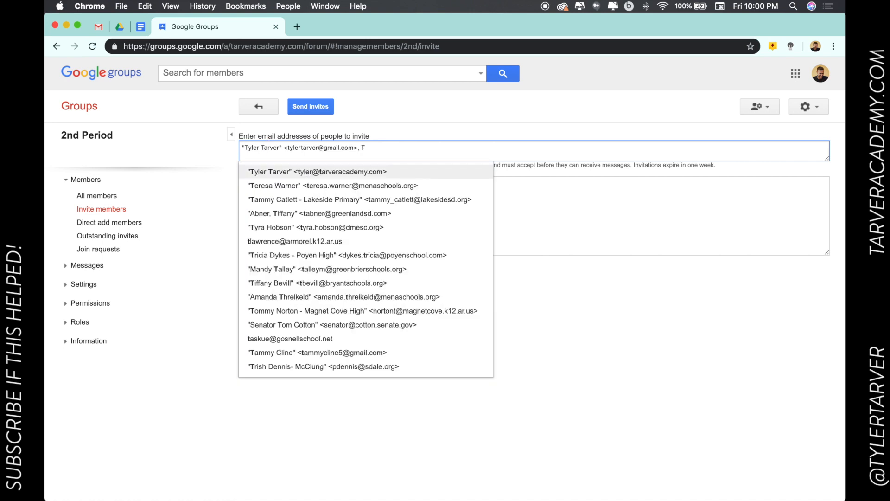
type("R")
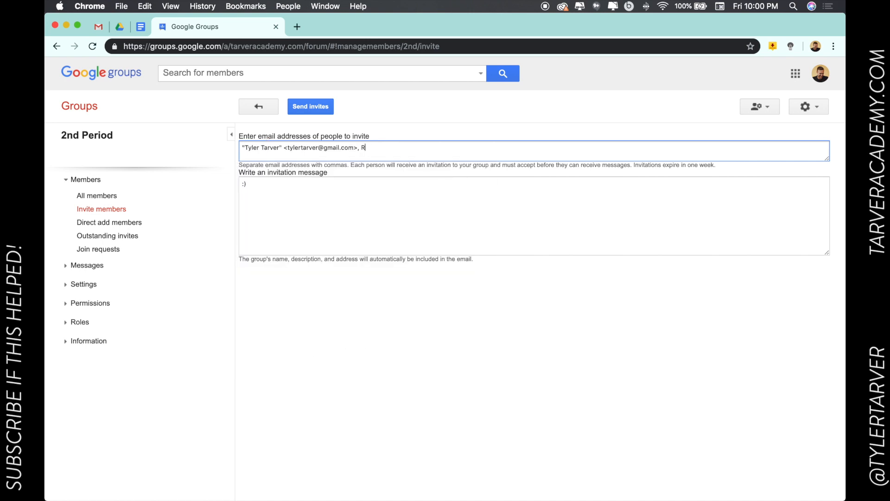
type("ARVERACA")
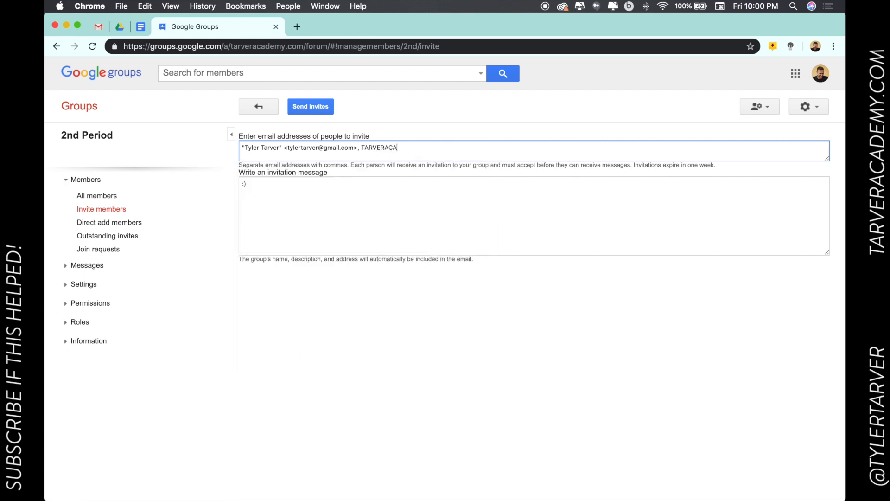
type("T")
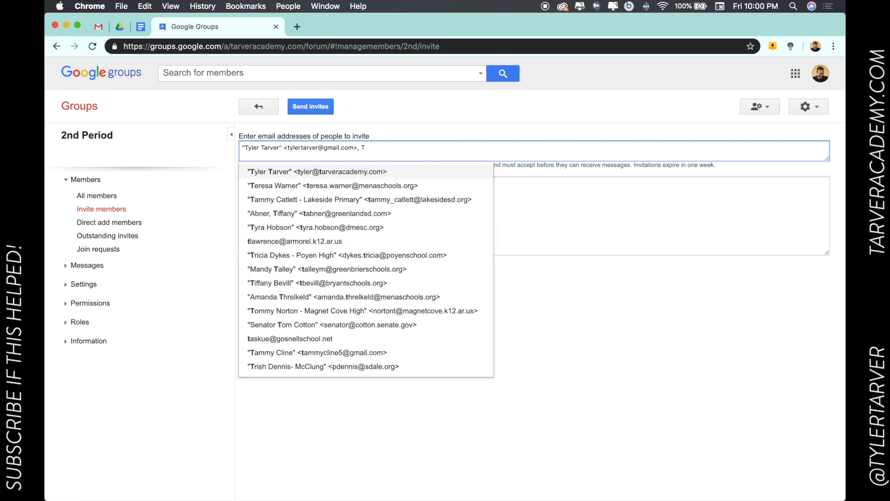
type("AMANDA")
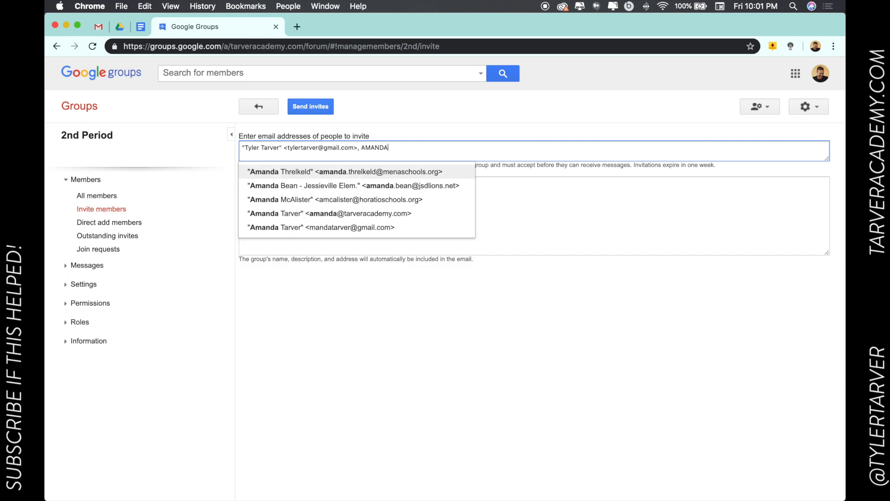
type("@T")
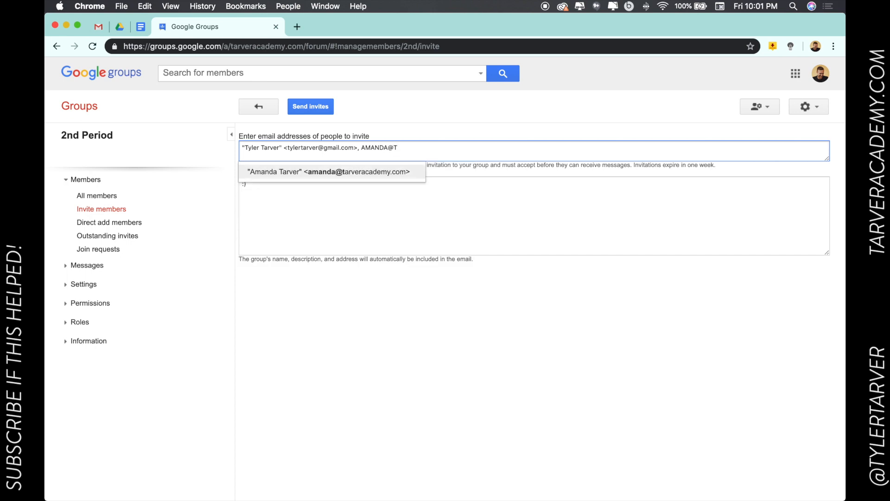
left_click(331, 172)
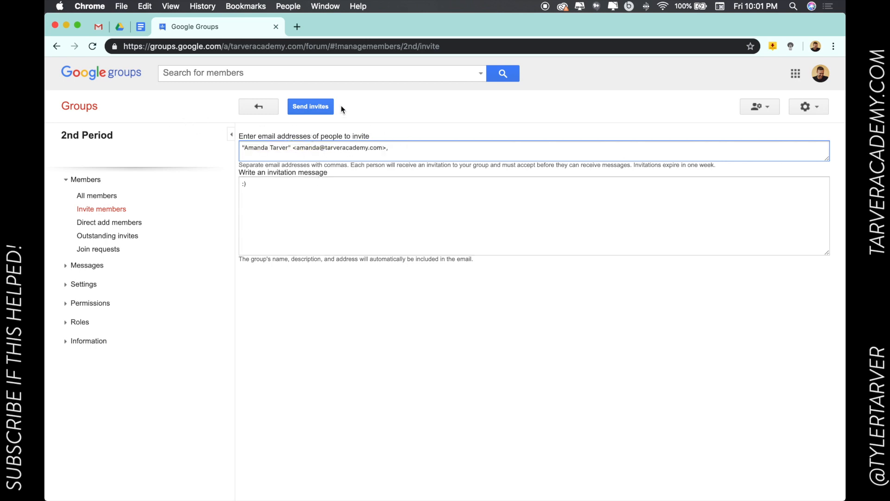
mouse_move(310, 106)
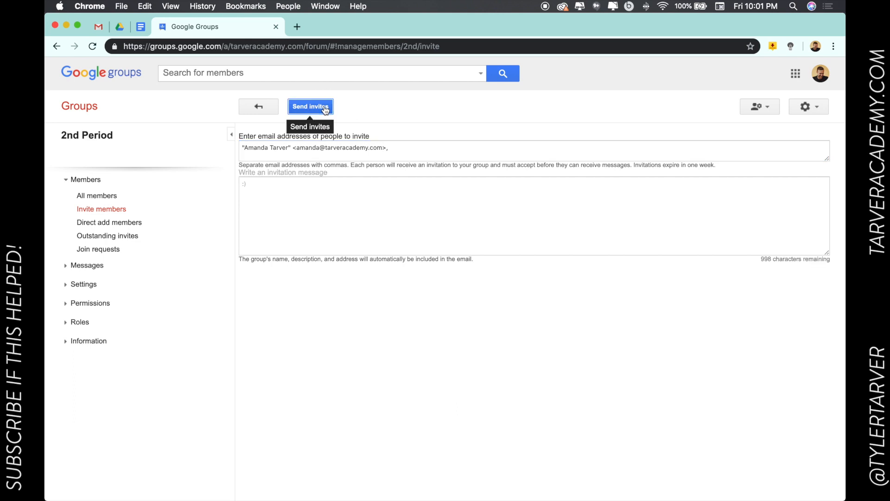
- Send the 2nd Period invite, reveal its one recipient, finish with Done, and go to My groups
left_click(310, 107)
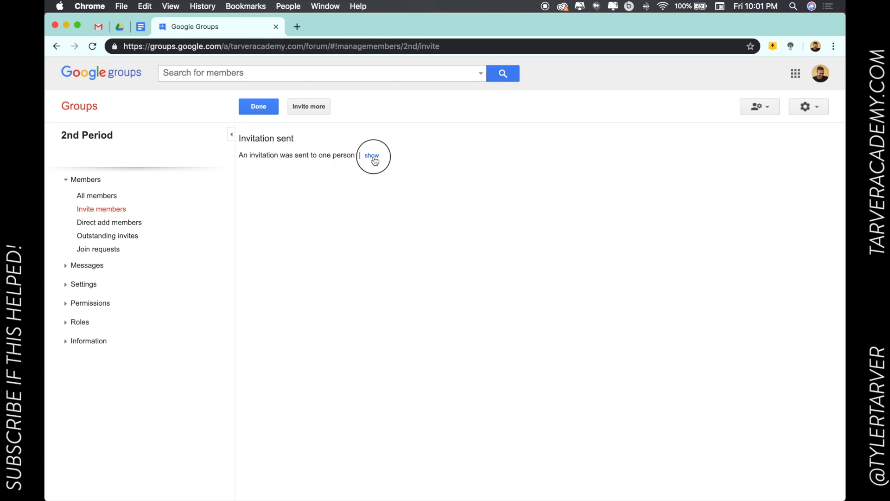
left_click(372, 155)
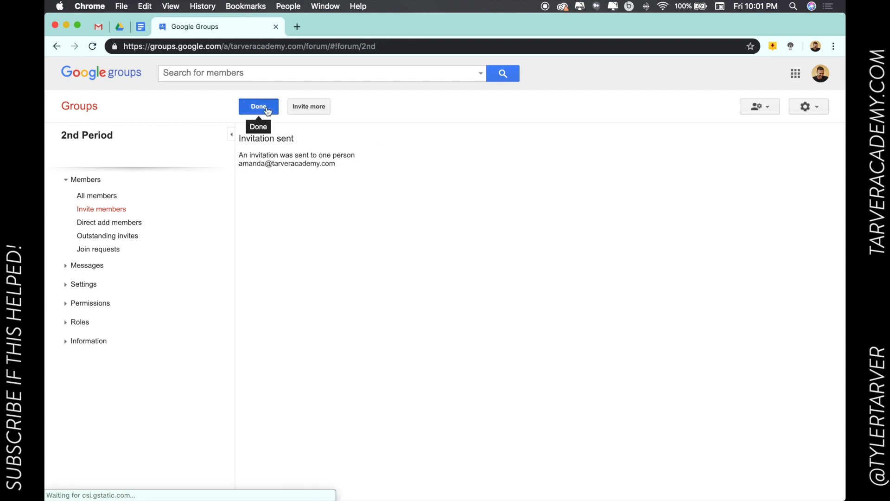
left_click(258, 106)
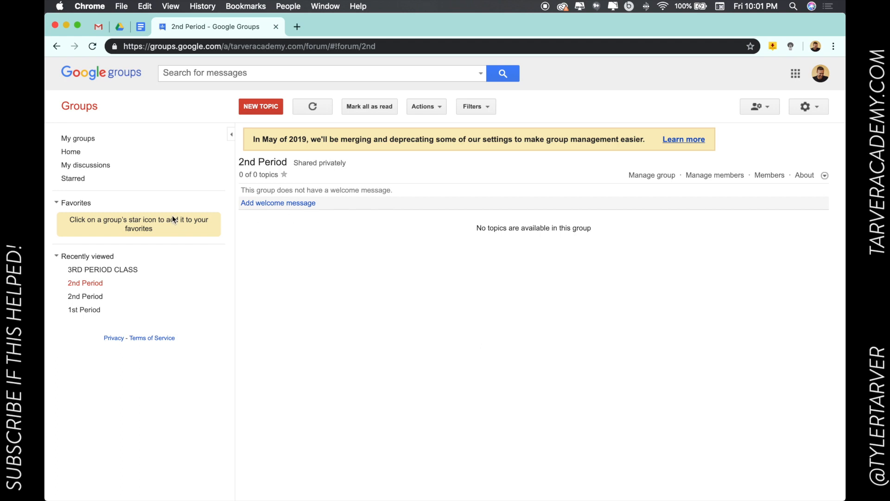
left_click(77, 138)
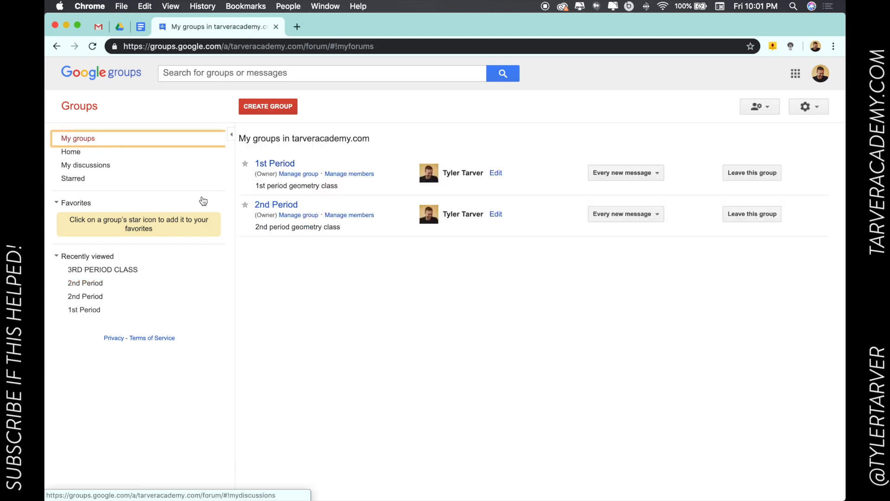
- In 2nd Period's member management, view the pending invite under Outstanding invites, then All members
left_click(349, 214)
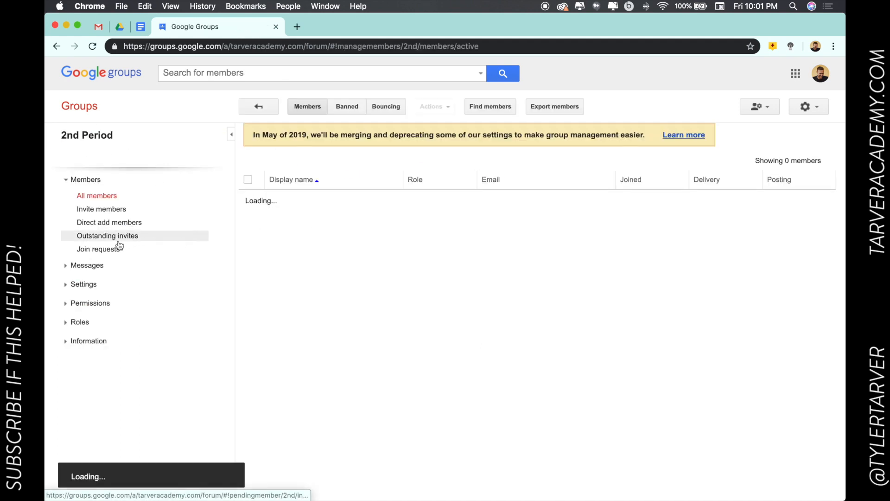
left_click(107, 235)
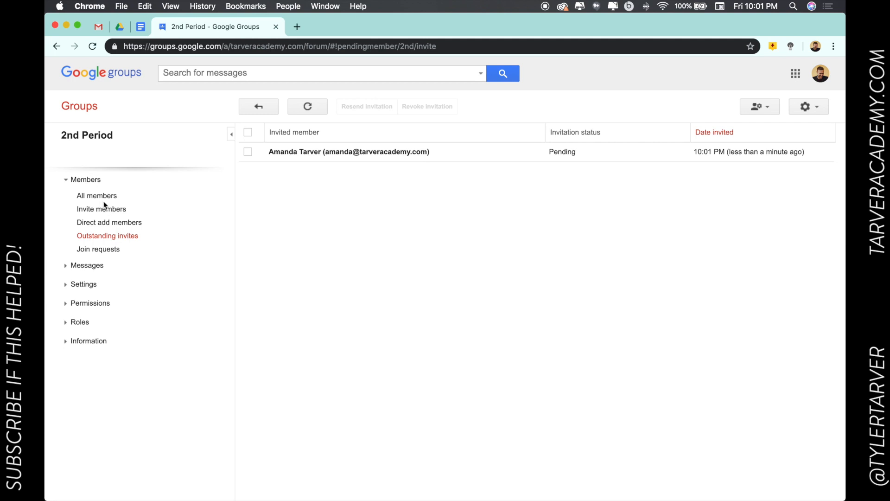
left_click(97, 195)
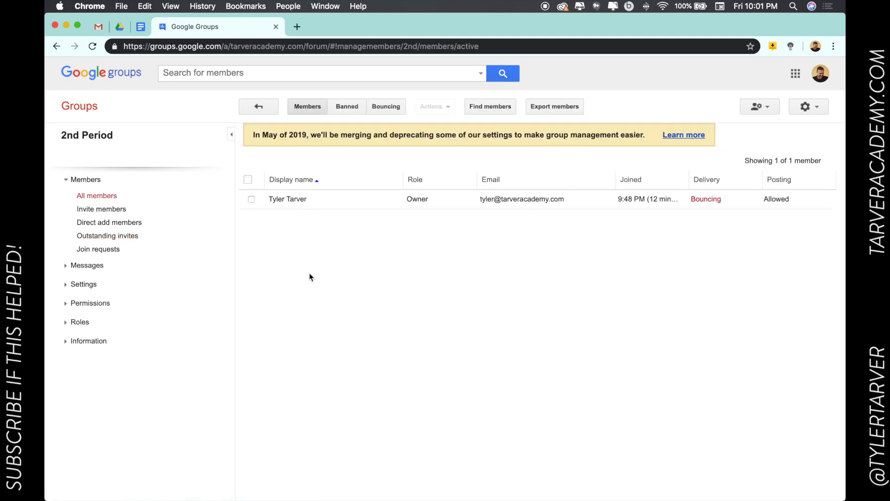
mouse_move(309, 335)
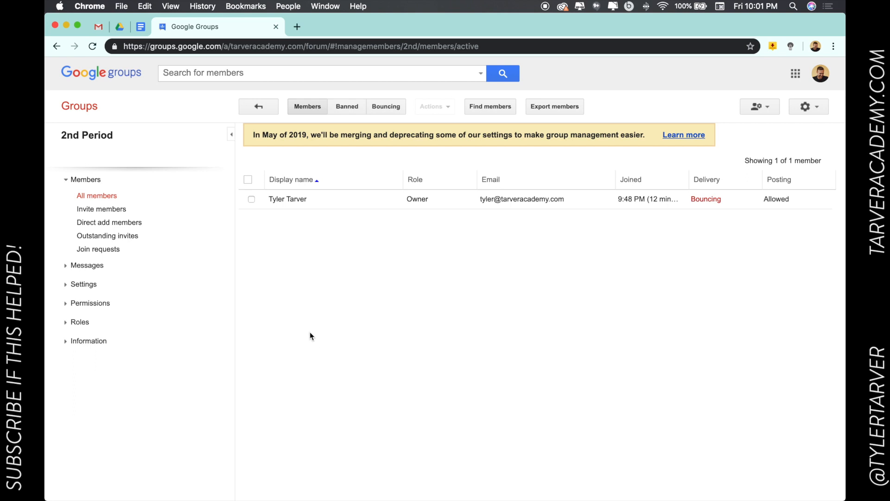
mouse_move(315, 321)
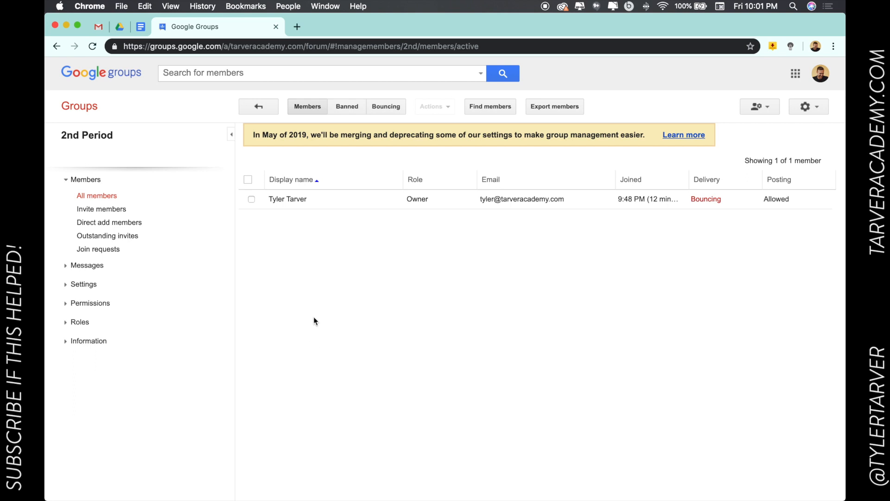
mouse_move(309, 312)
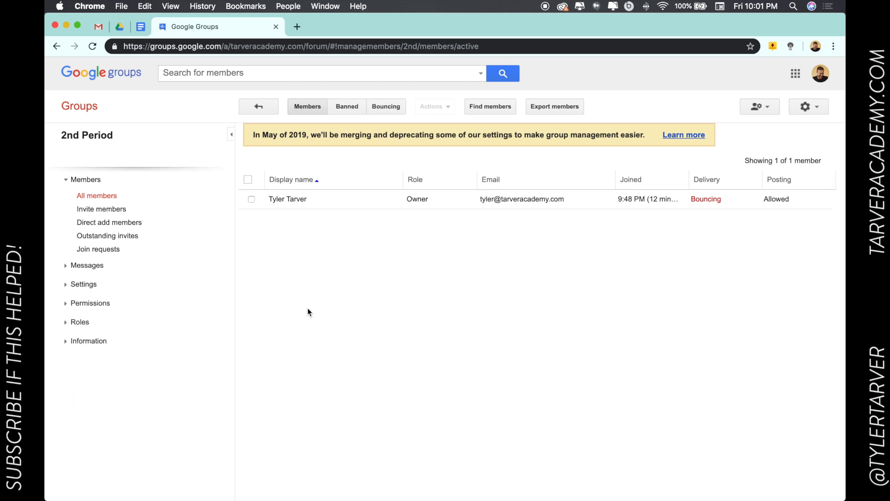
mouse_move(420, 161)
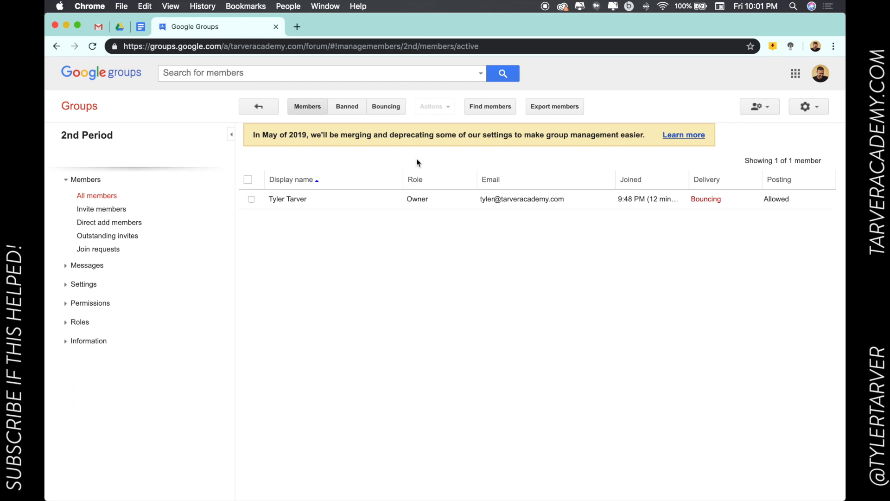
mouse_move(380, 166)
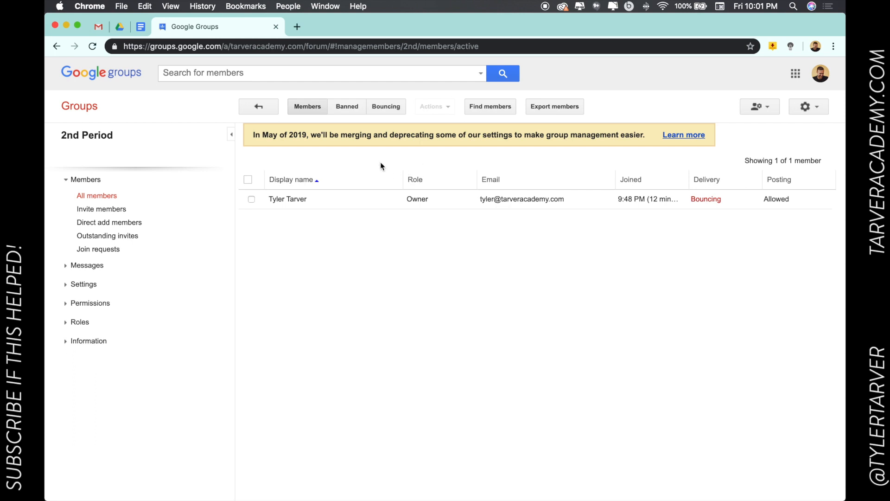
mouse_move(387, 160)
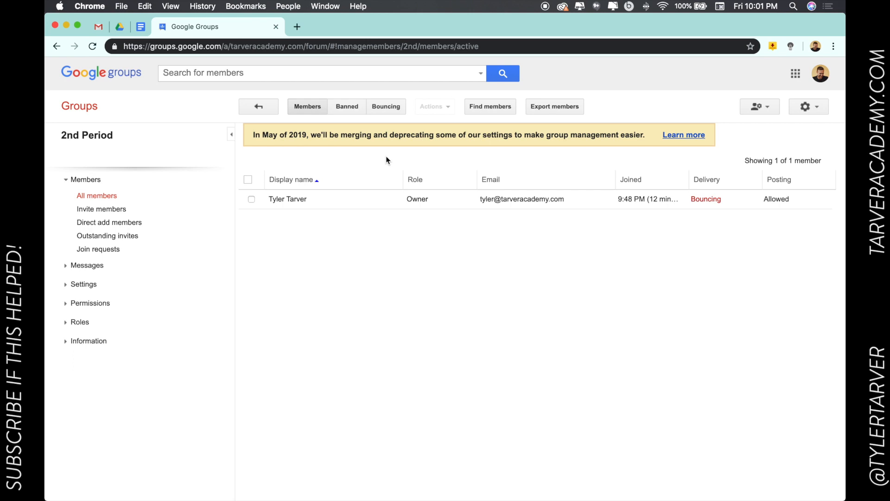
mouse_move(424, 34)
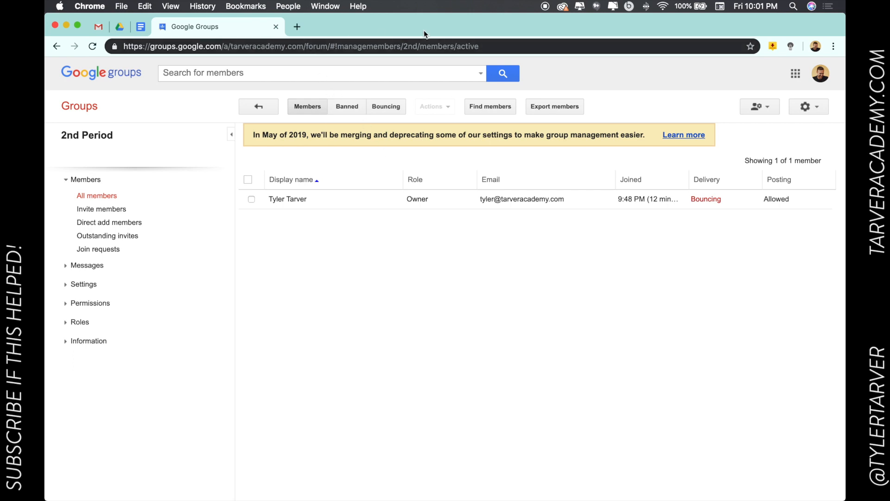